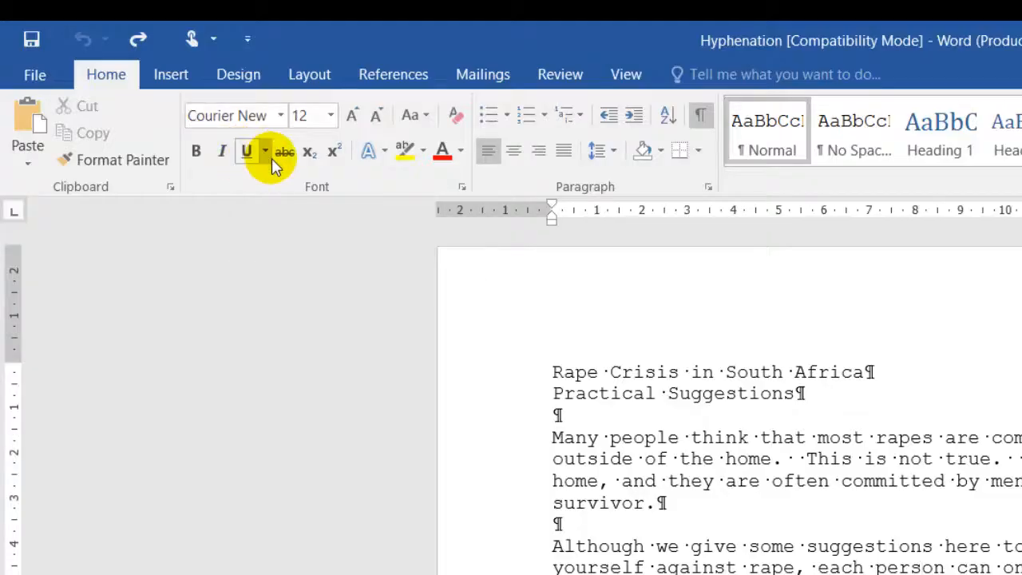
# Step: Select the title and dismiss the Font dialog without applying changes
pyautogui.click(264, 150)
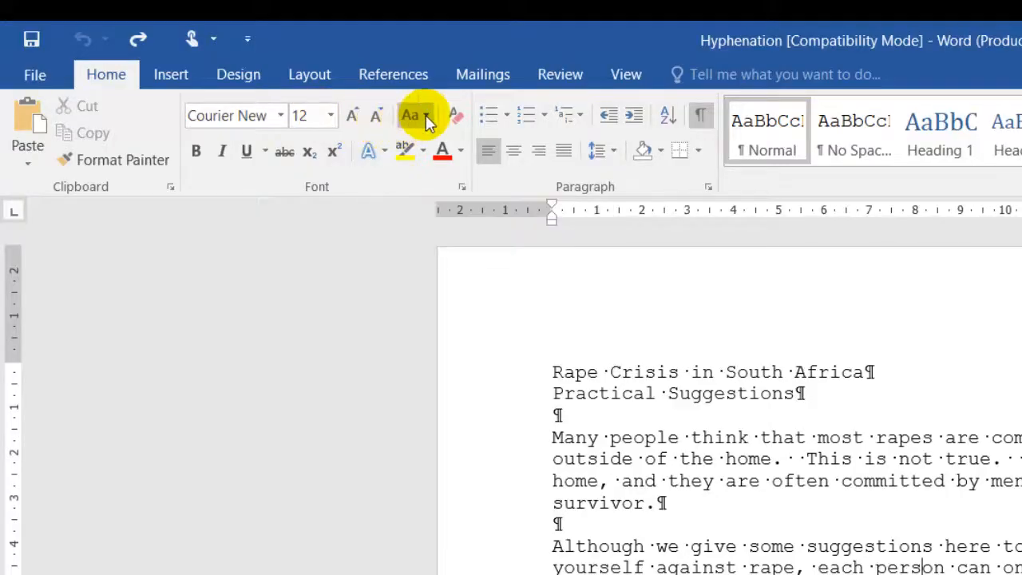
pyautogui.click(416, 114)
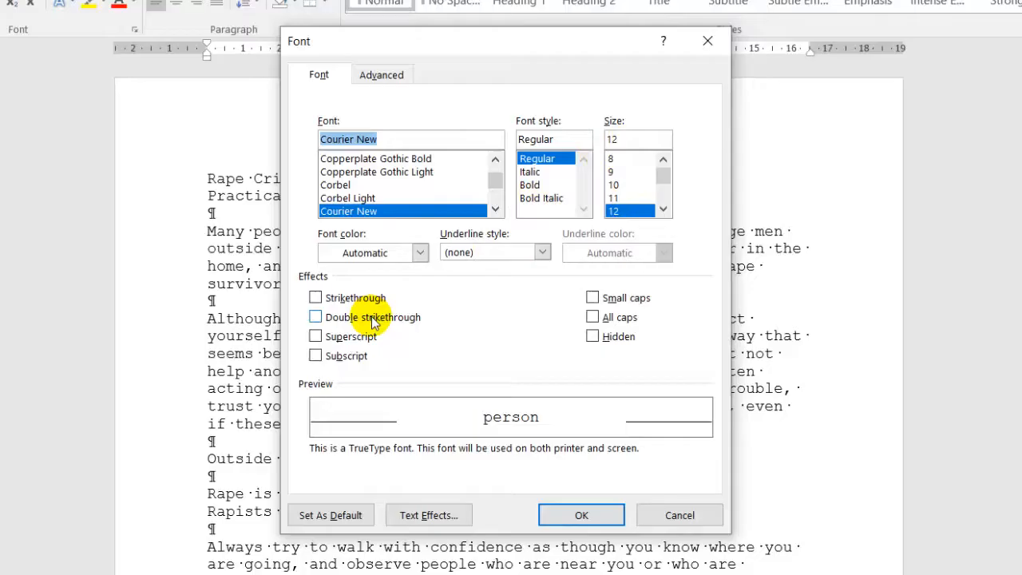
pyautogui.moveTo(440, 336)
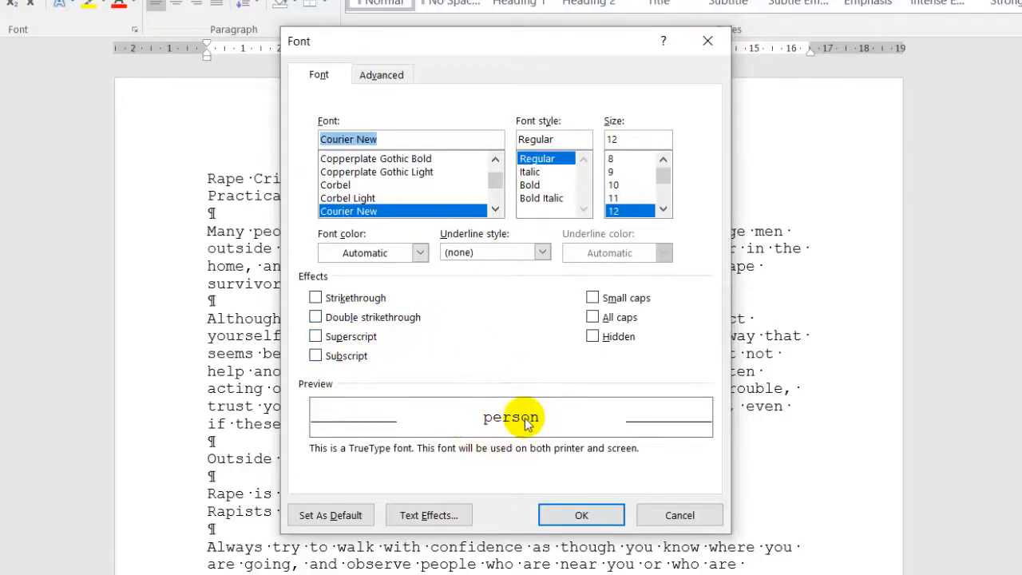
pyautogui.moveTo(512, 397)
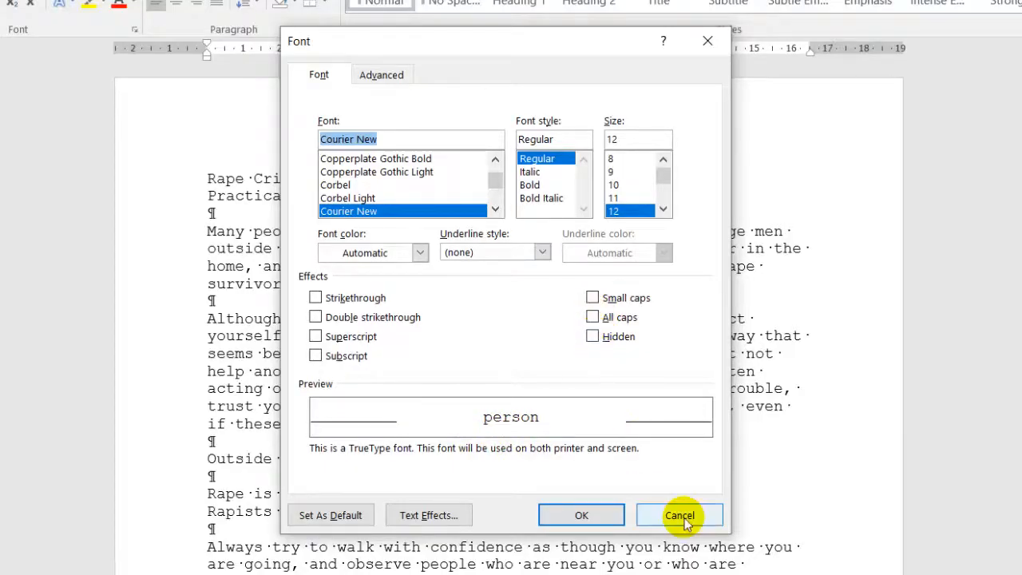
pyautogui.click(680, 515)
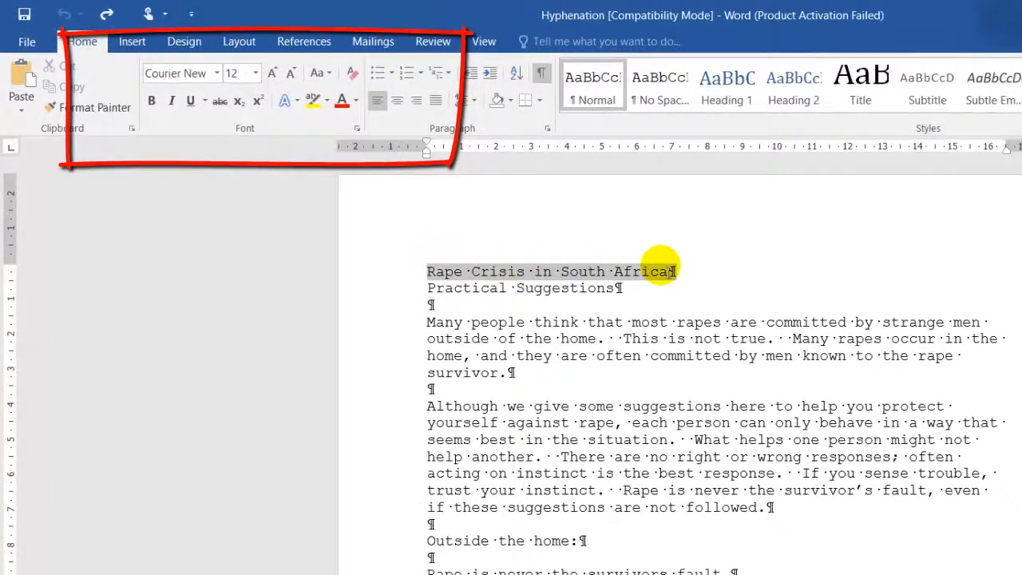
# Step: Make the title bold, UPPERCASE, enlarged to 18 point and double-underlined
pyautogui.click(152, 101)
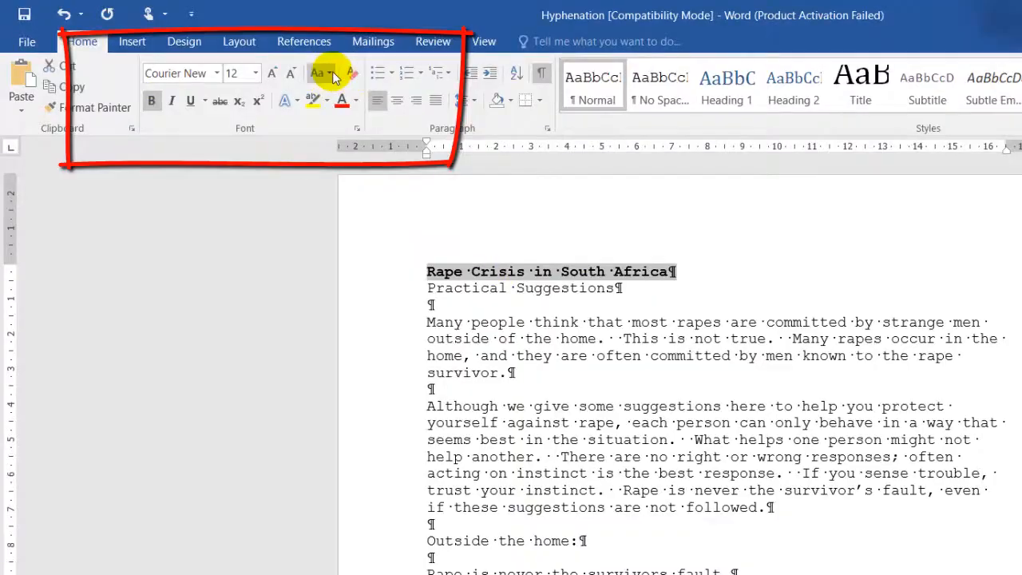
pyautogui.click(254, 72)
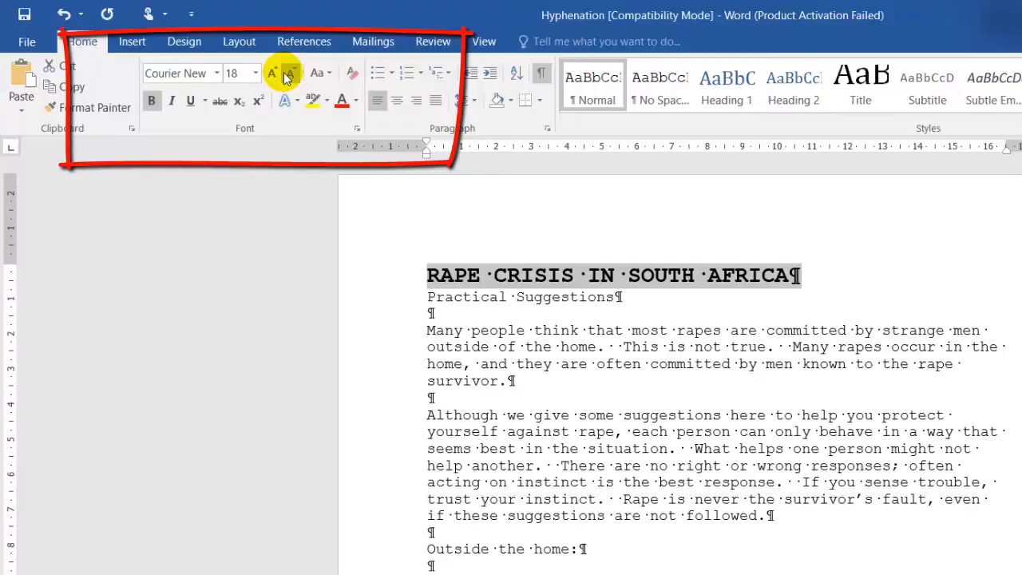
pyautogui.click(272, 72)
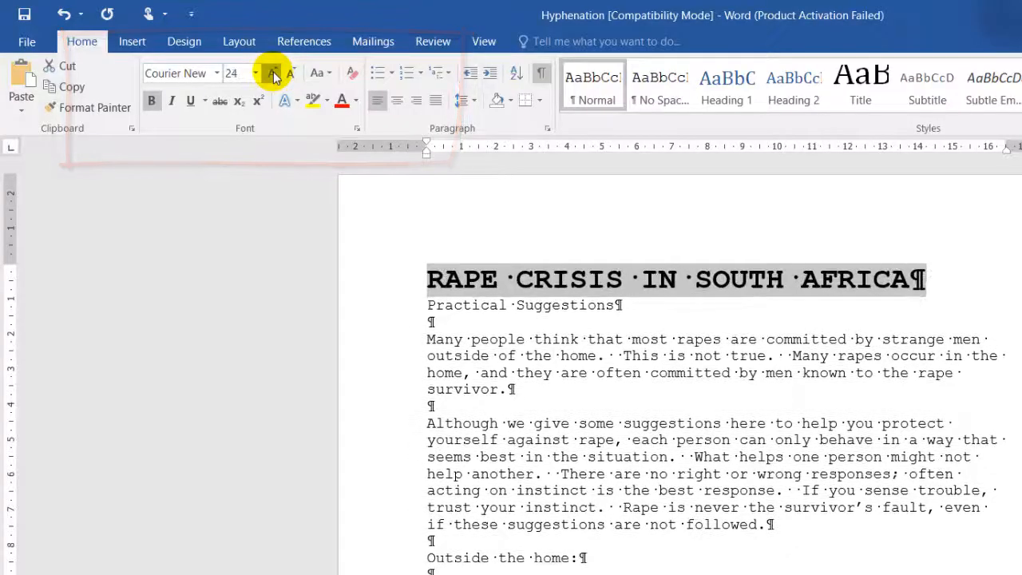
pyautogui.click(274, 74)
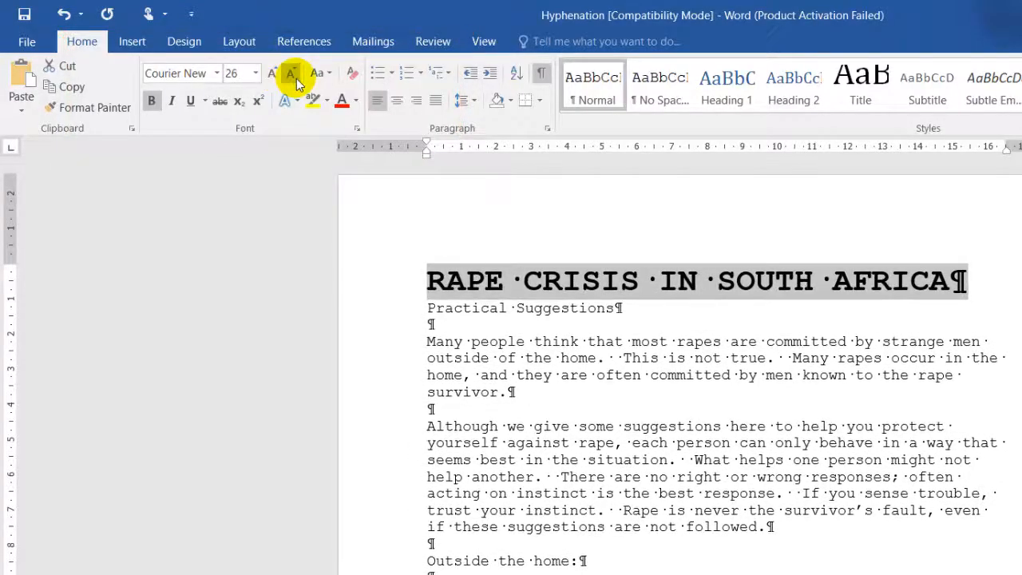
pyautogui.click(237, 73)
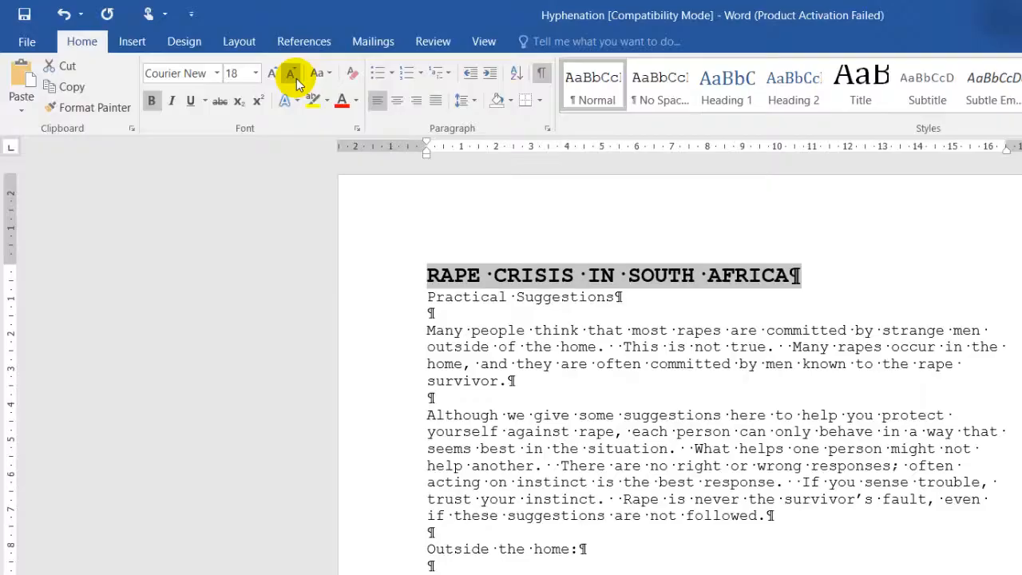
pyautogui.click(204, 99)
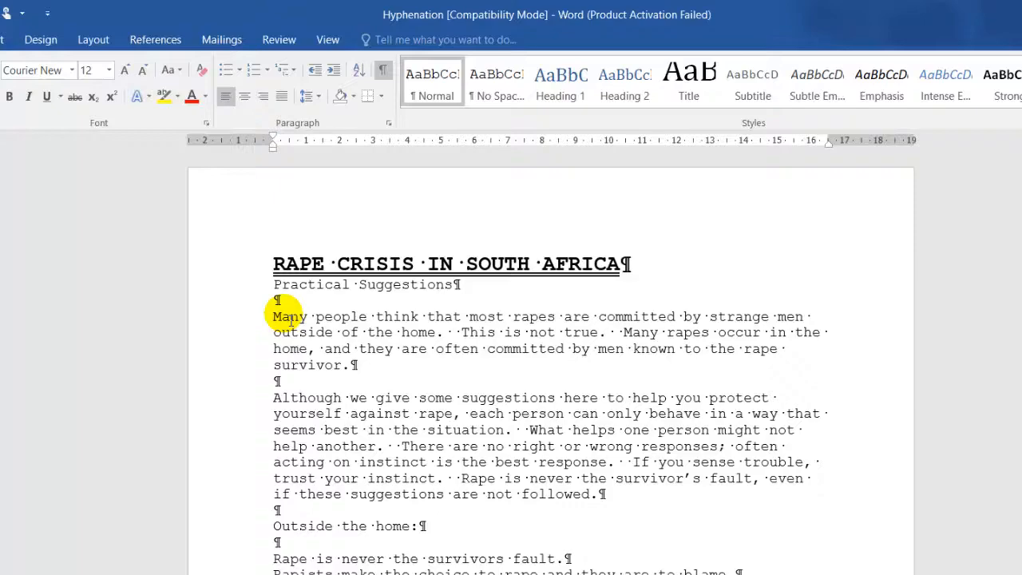
# Step: Add a blank line after the title and set the bold uppercase subheading to 14 point
pyautogui.click(556, 317)
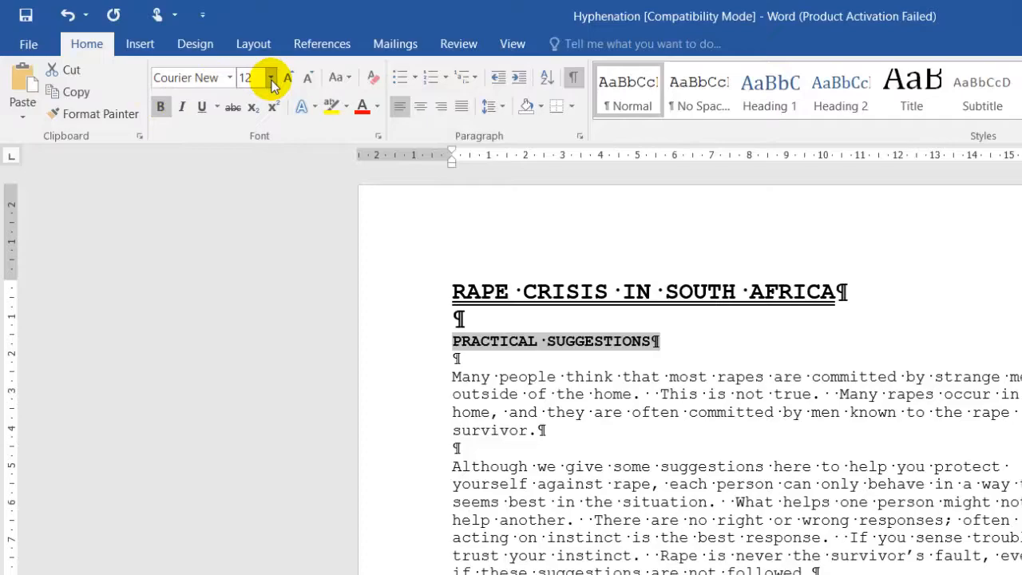
pyautogui.click(272, 77)
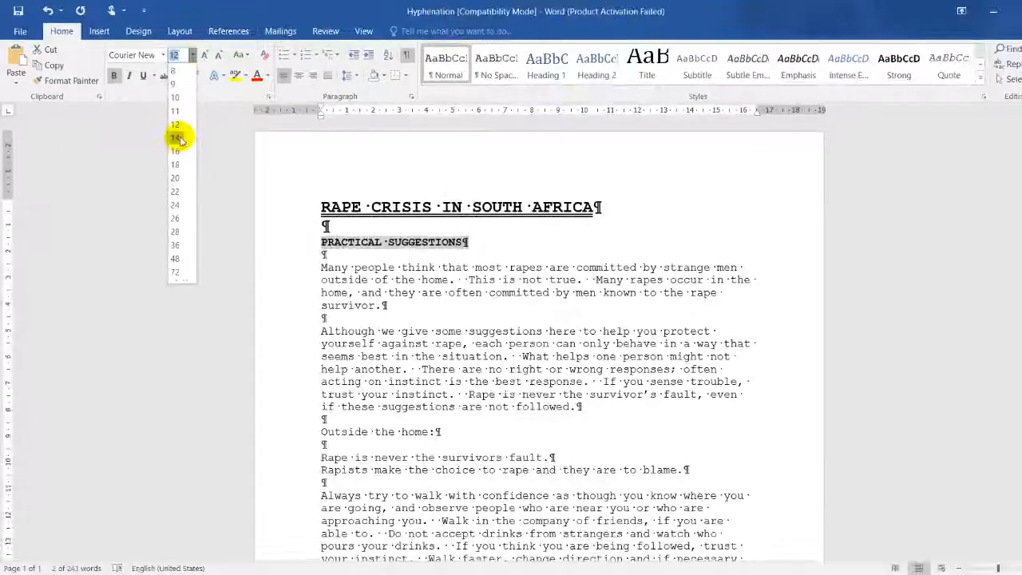
pyautogui.click(175, 137)
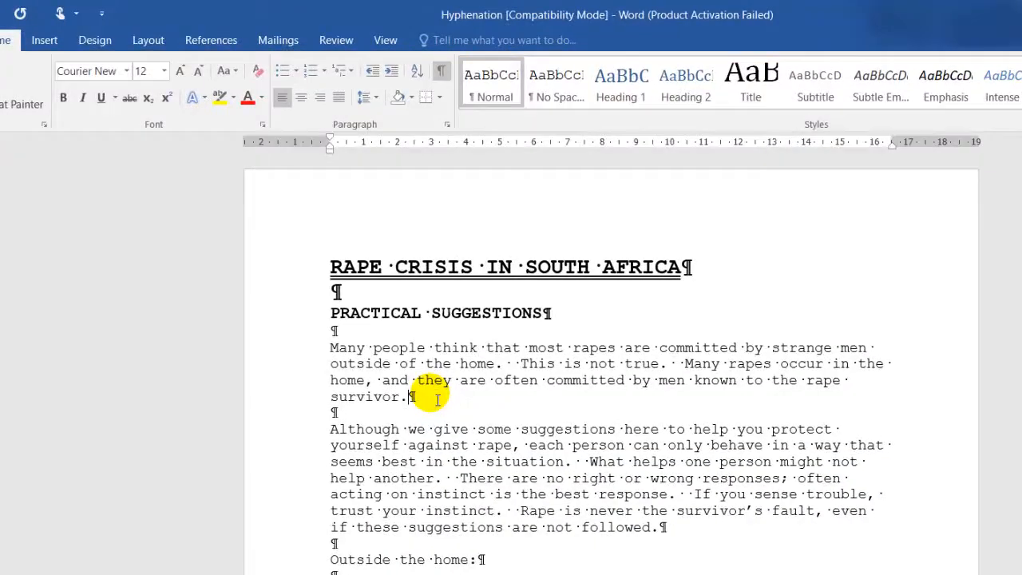
pyautogui.moveTo(408, 397)
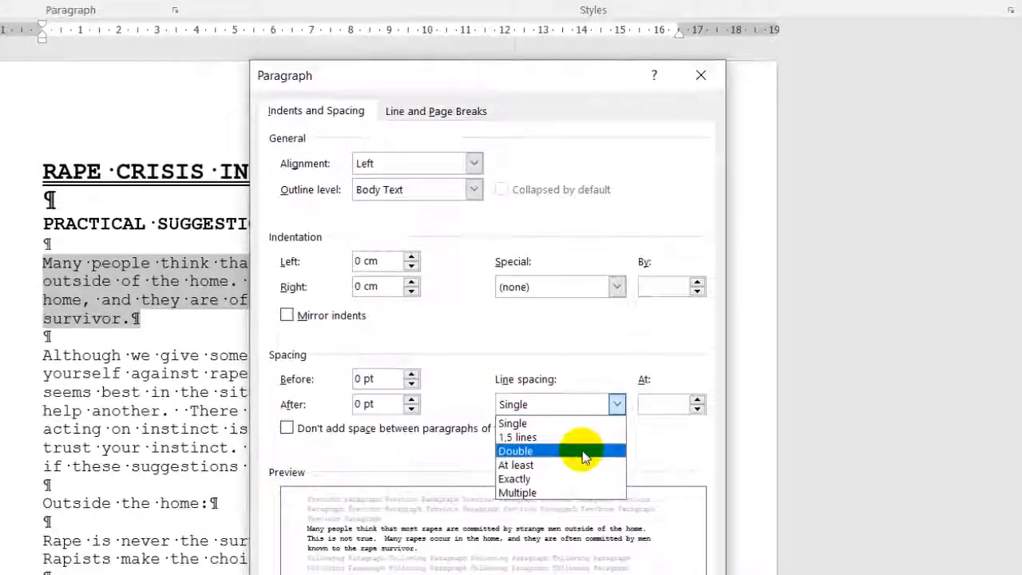
# Step: Set the 'Many people think' paragraph to 1.5 line spacing
pyautogui.click(518, 437)
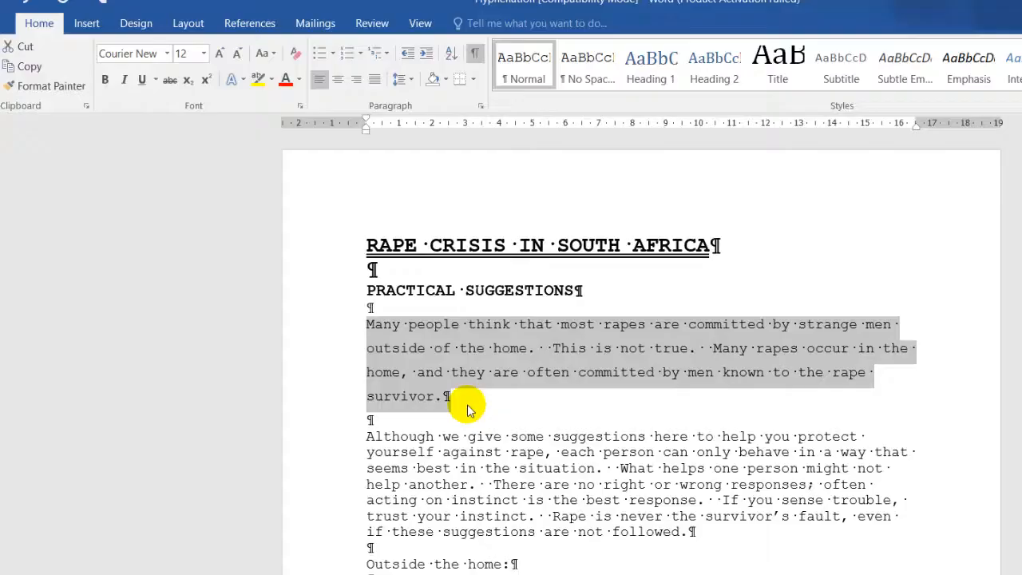
pyautogui.click(459, 396)
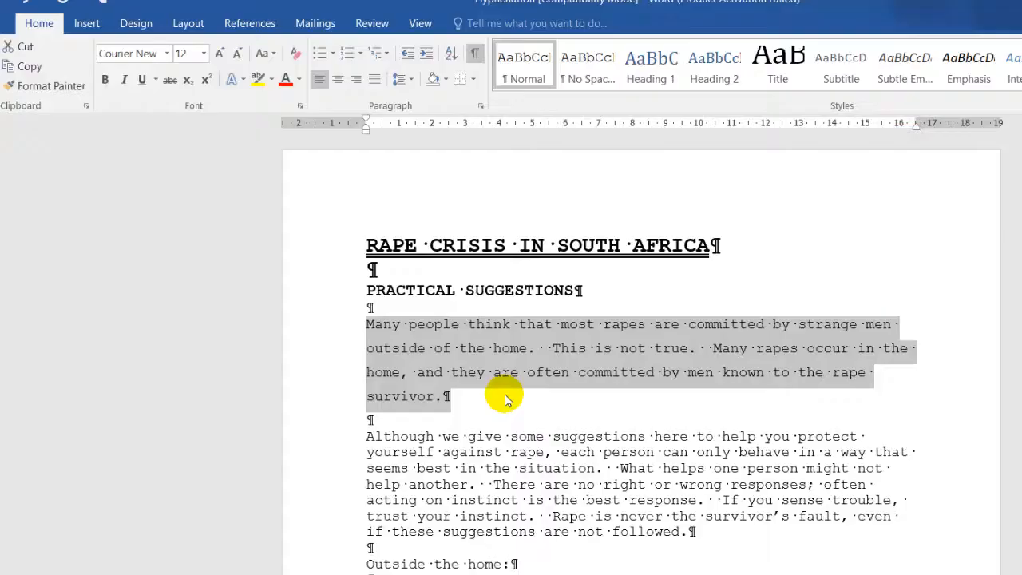
pyautogui.moveTo(391, 332)
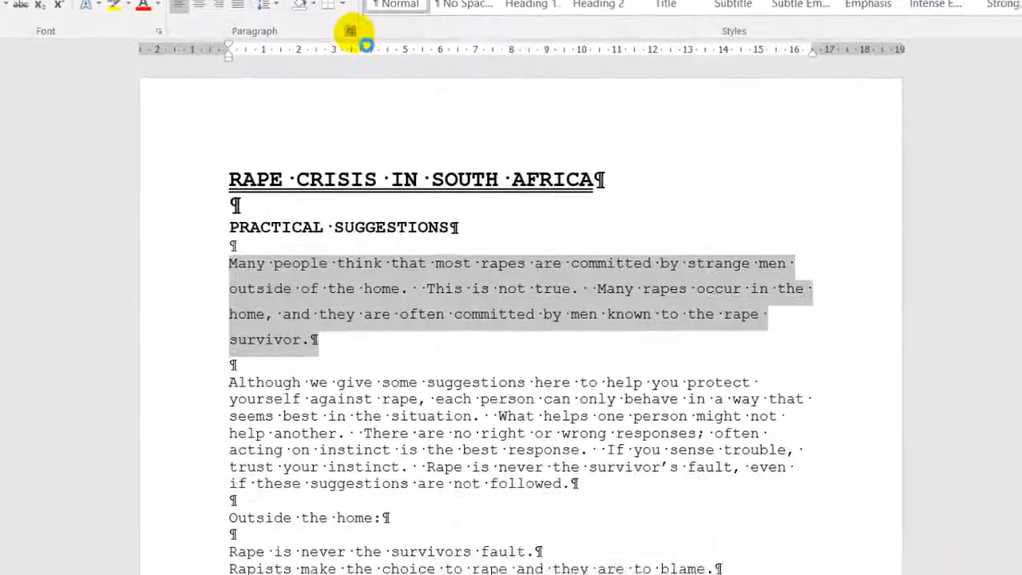
# Step: Indent the paragraph 2.5 cm from both left and right margins via the Paragraph dialog
pyautogui.click(351, 32)
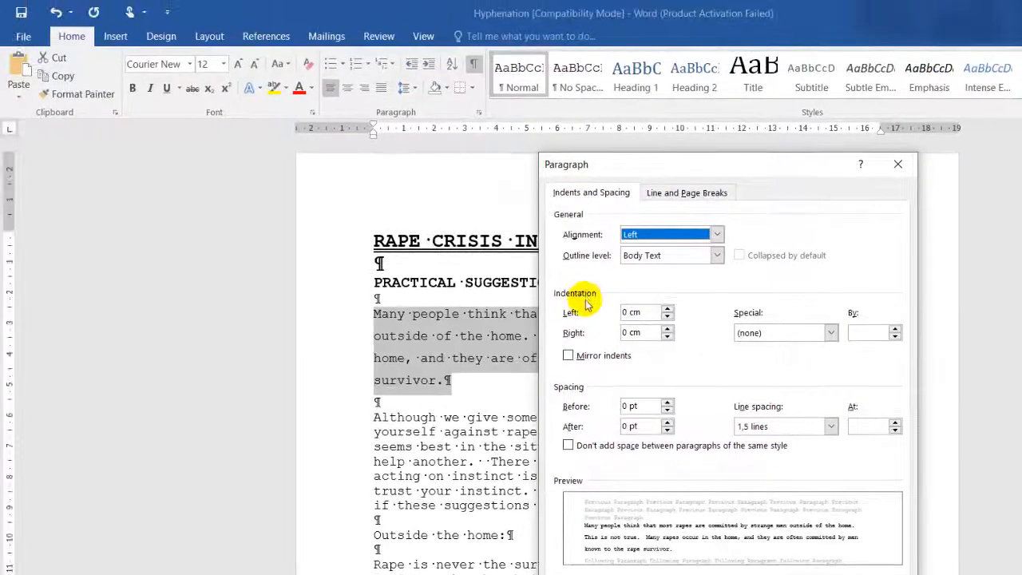
pyautogui.moveTo(388, 170)
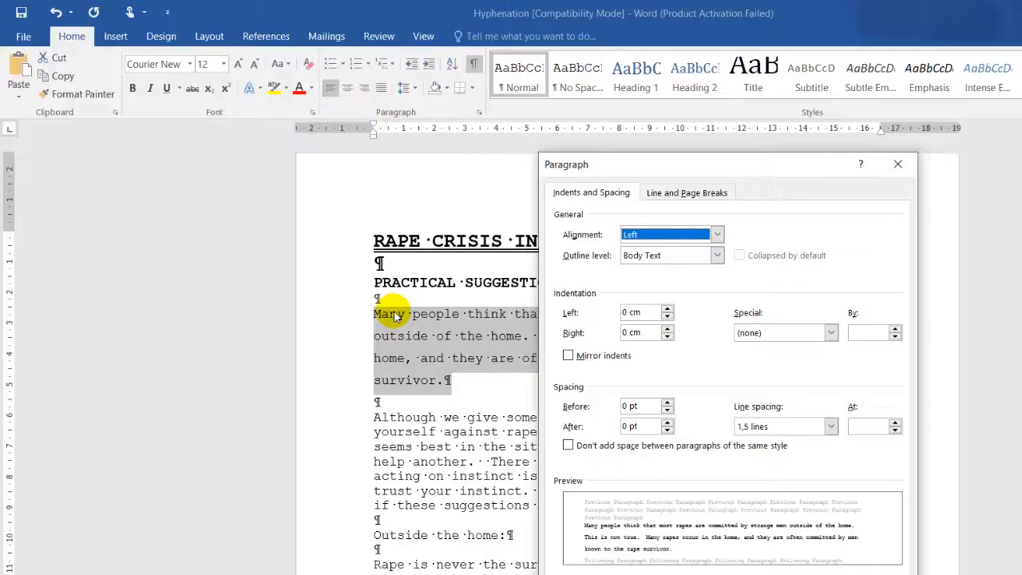
pyautogui.moveTo(581, 298)
pyautogui.write('2,5')
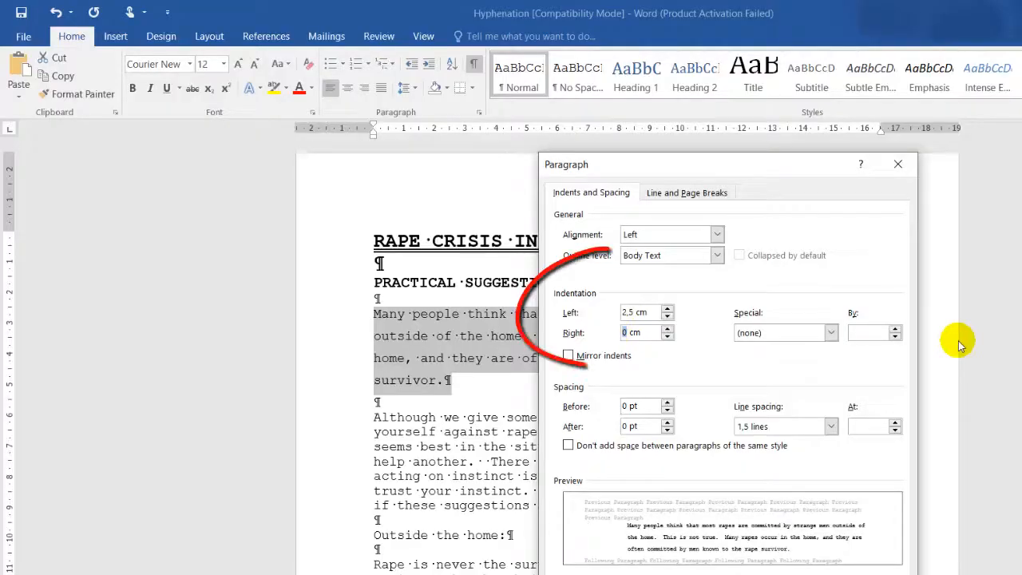
pyautogui.write('2.5')
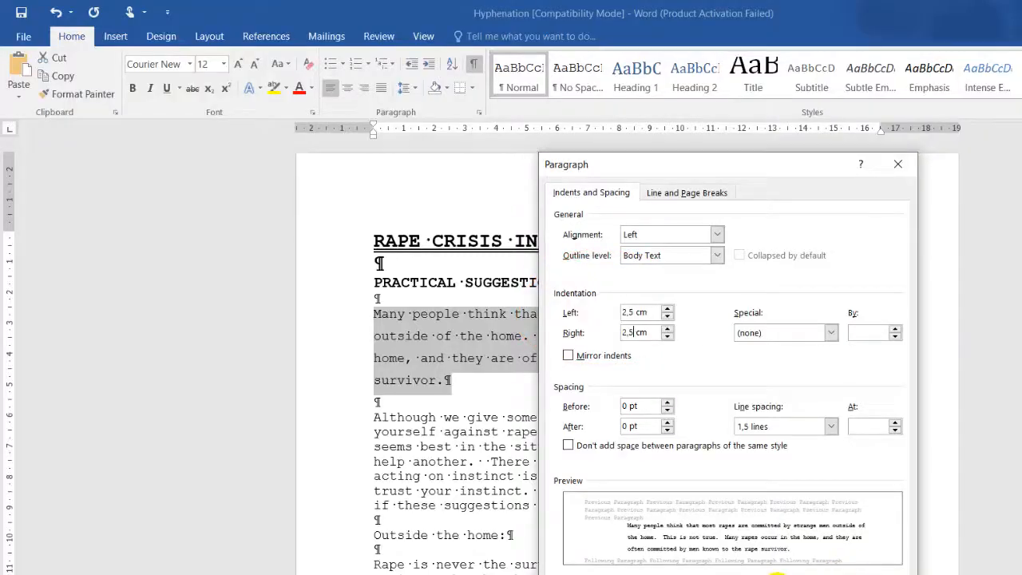
pyautogui.click(897, 164)
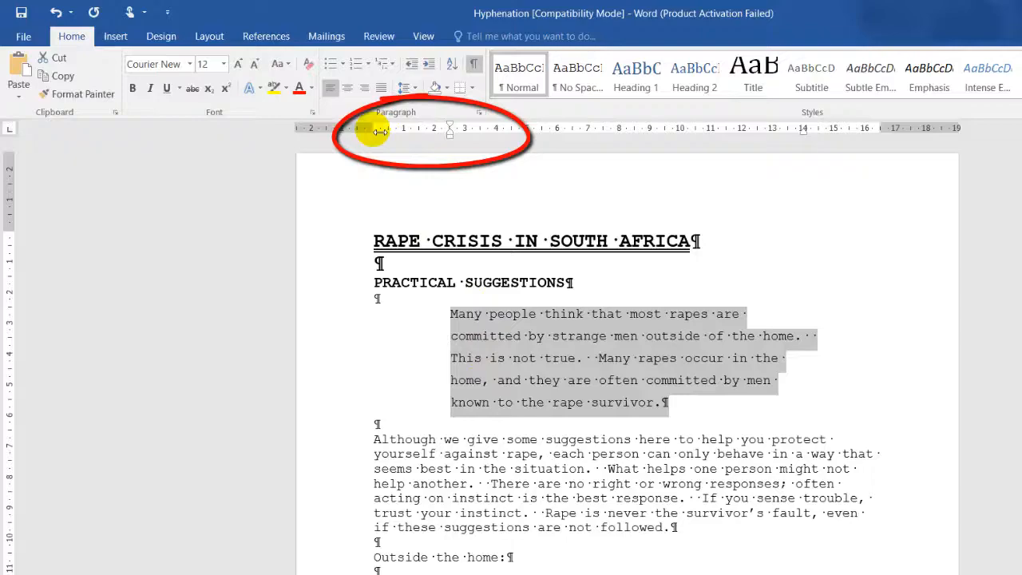
pyautogui.moveTo(452, 137)
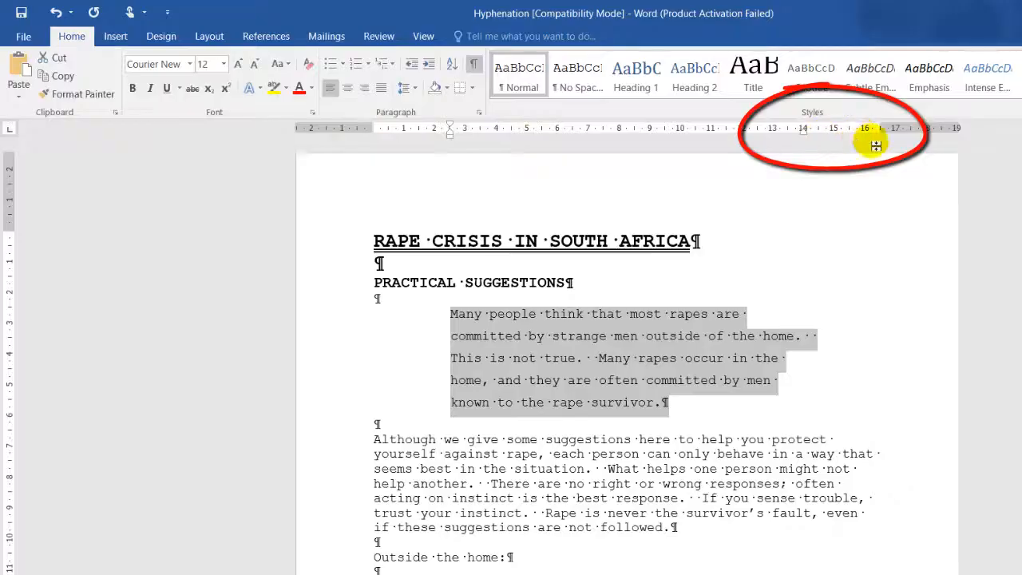
pyautogui.moveTo(855, 144)
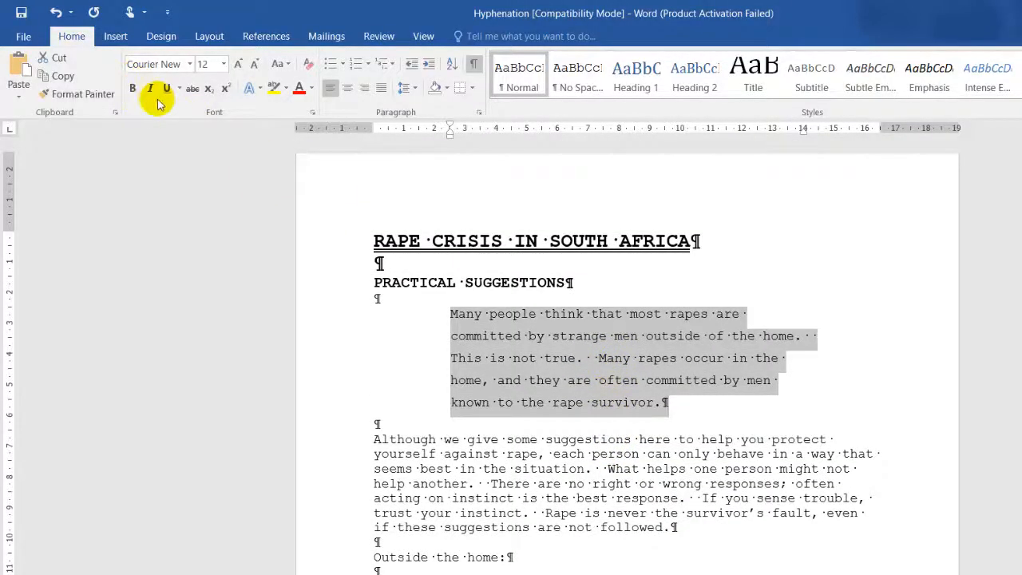
pyautogui.moveTo(225, 64)
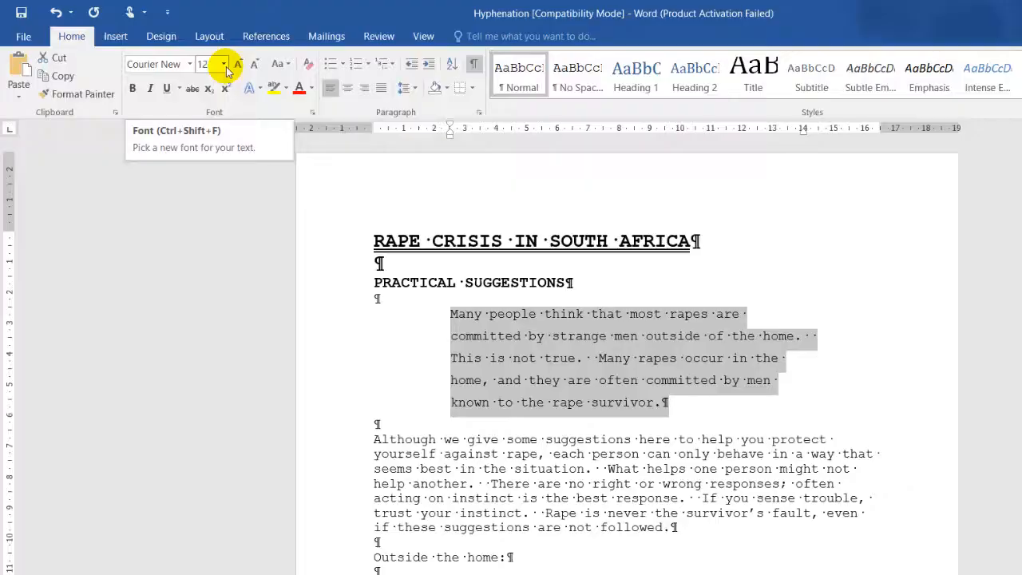